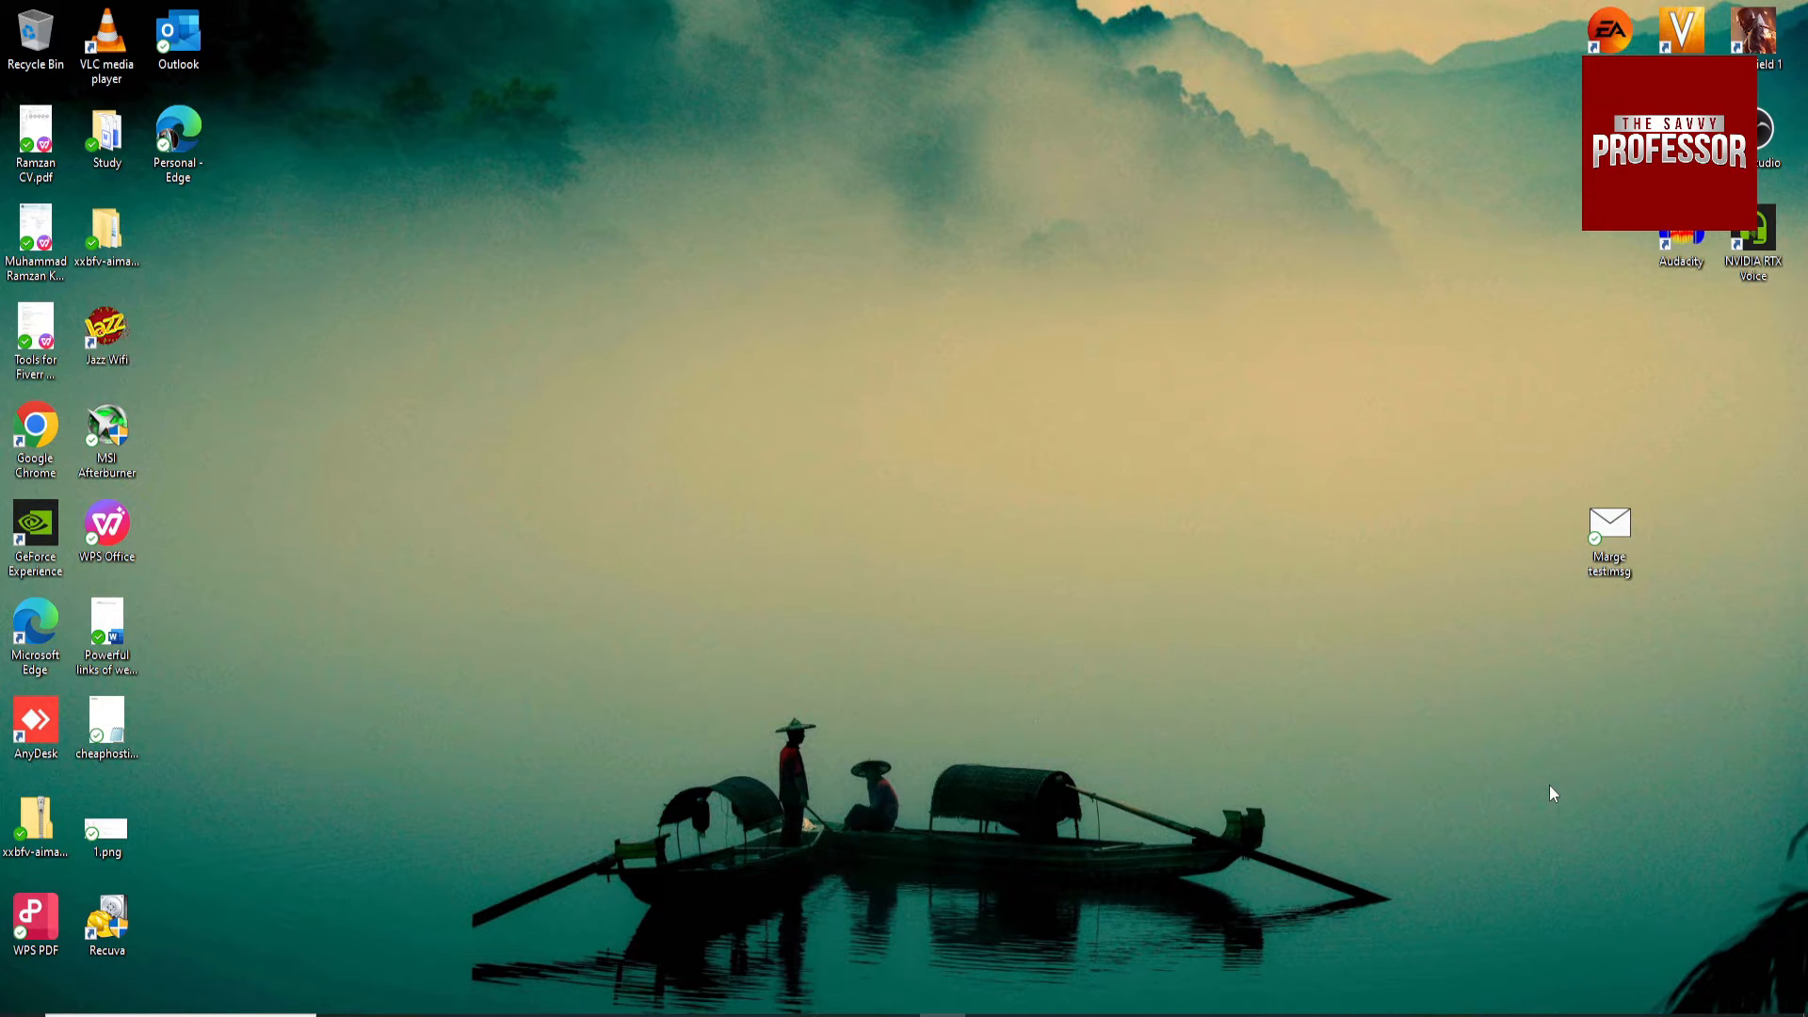
- Submit Marge test.msg to the Encryptomatic online viewer for display
left_click(14, 1014)
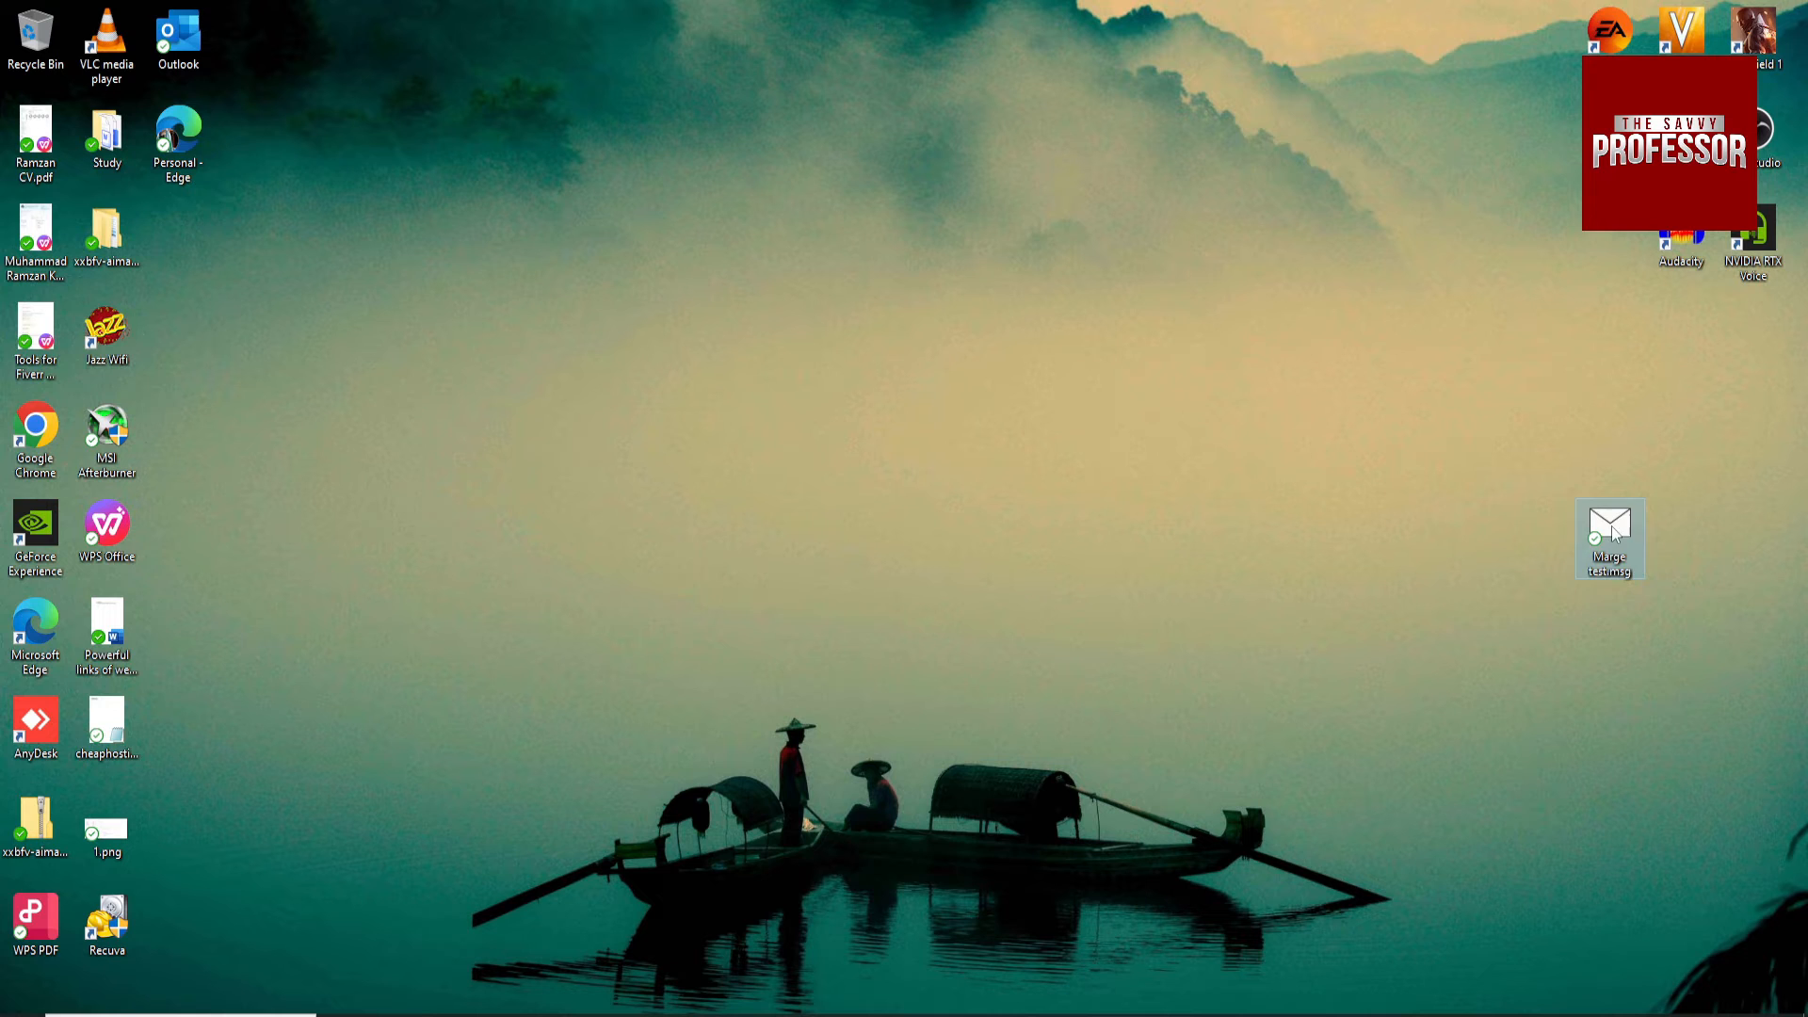
left_click(1611, 539)
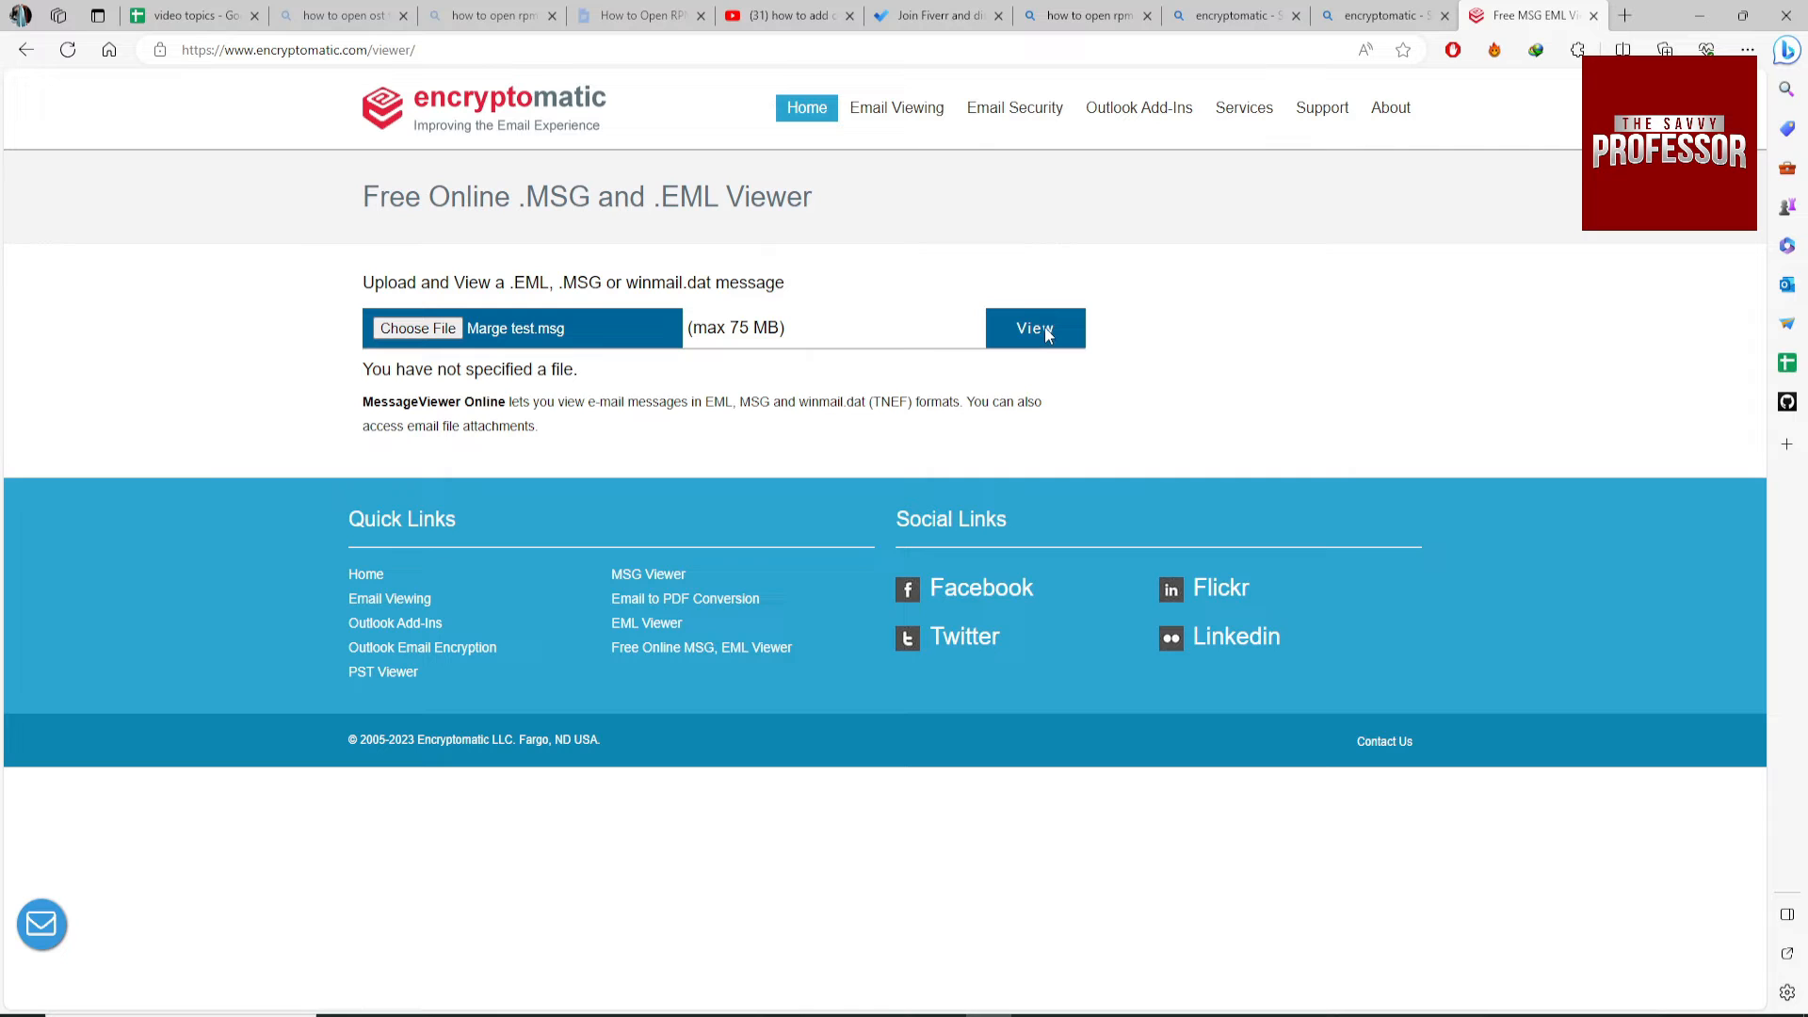
left_click(1034, 327)
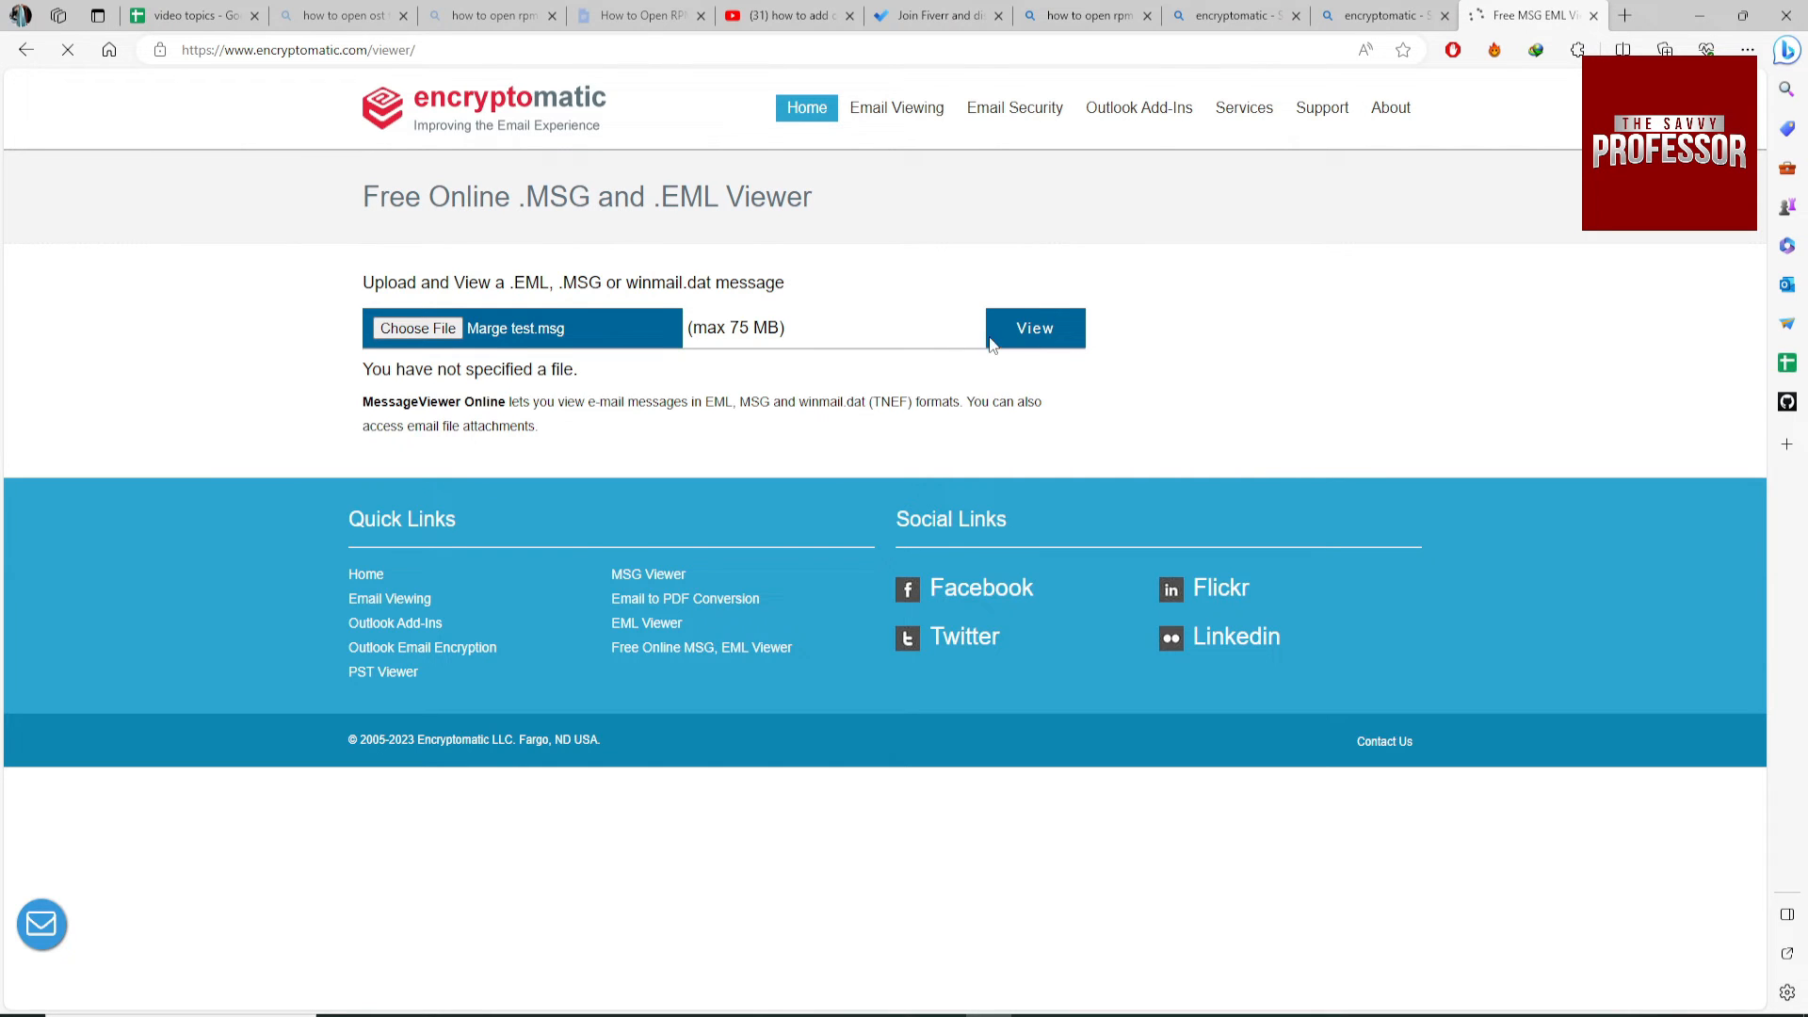
- Read the From, To, sent time 10 Oct 2023 11:04:51 AM and the invoice message body
left_click(1034, 328)
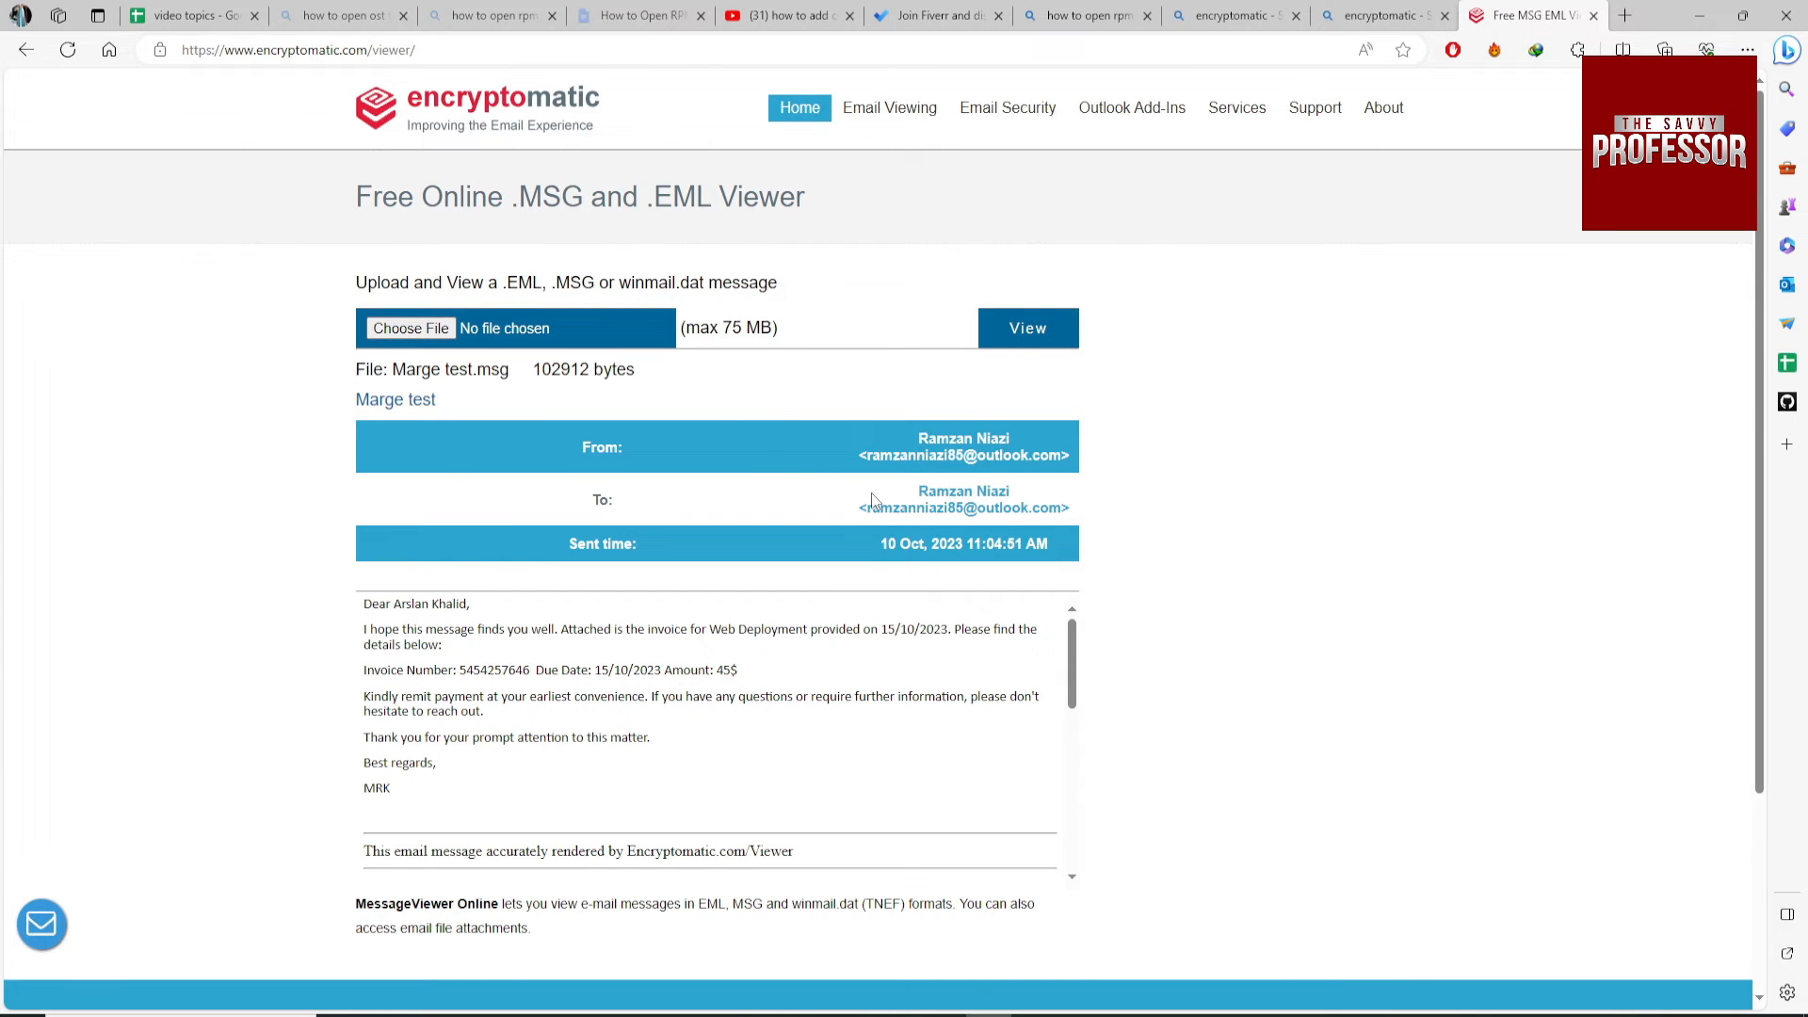
scroll("down", 3)
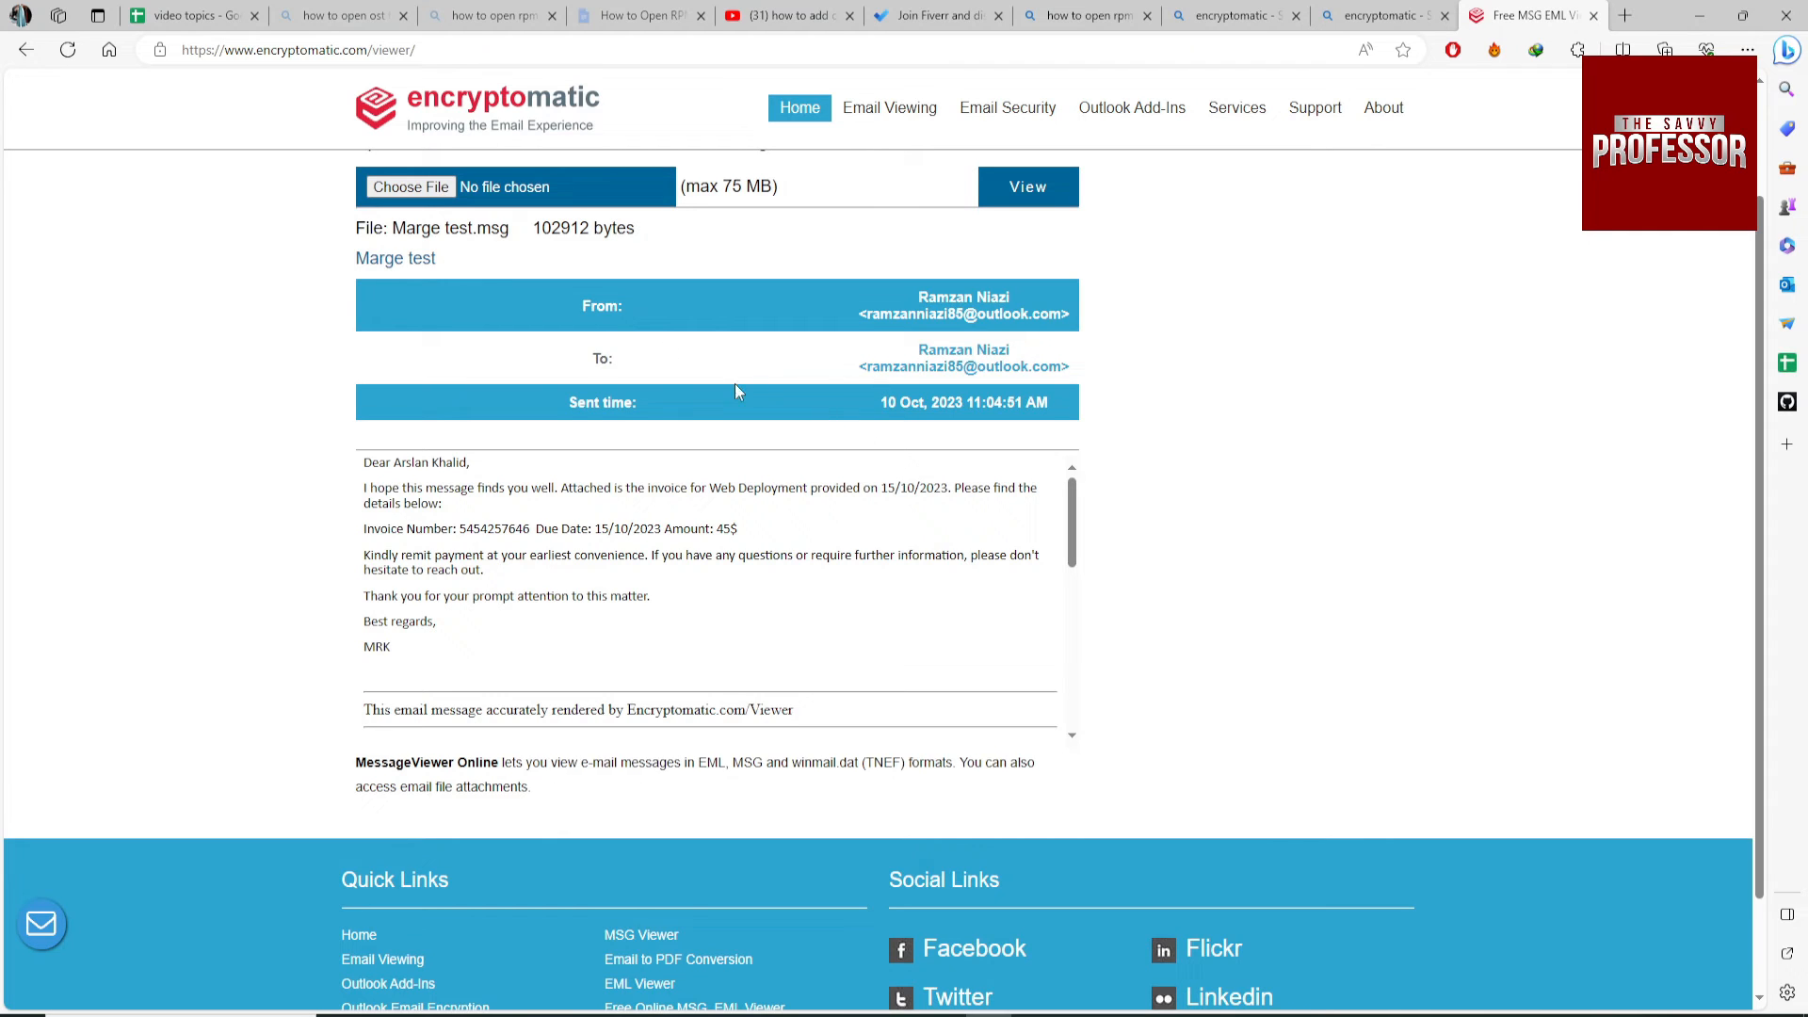
mouse_move(968, 517)
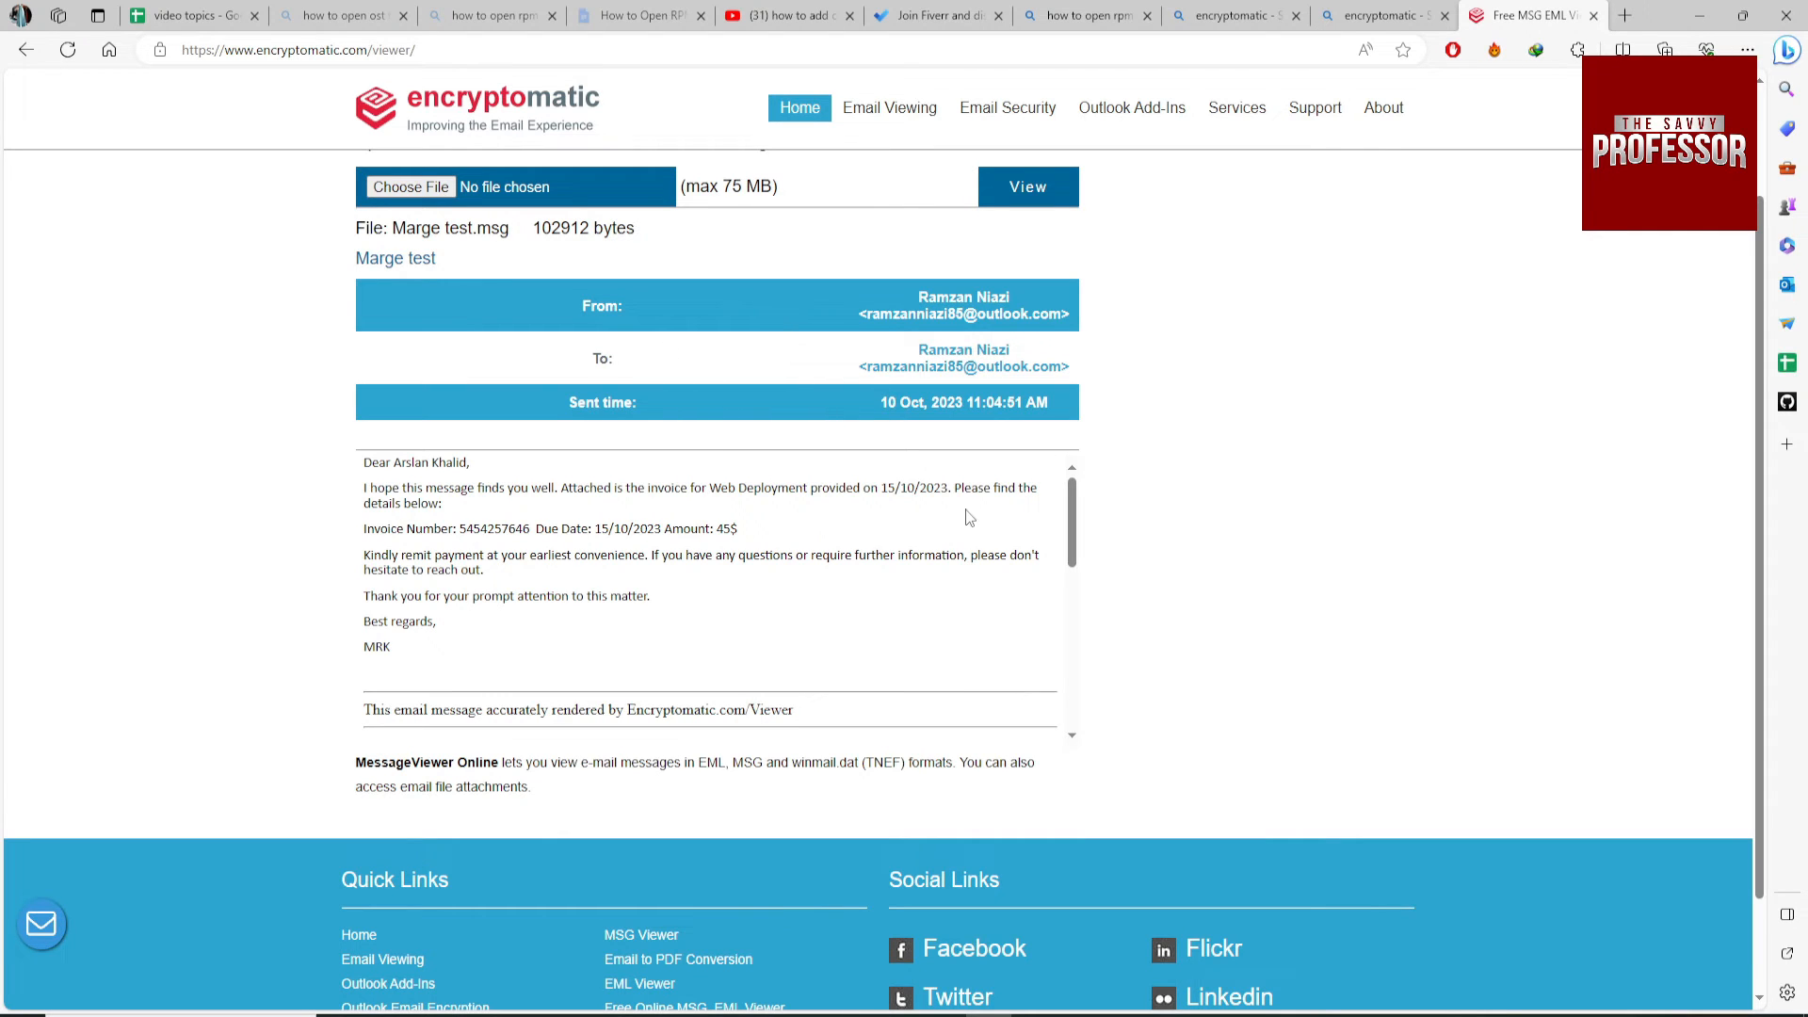
mouse_move(963, 358)
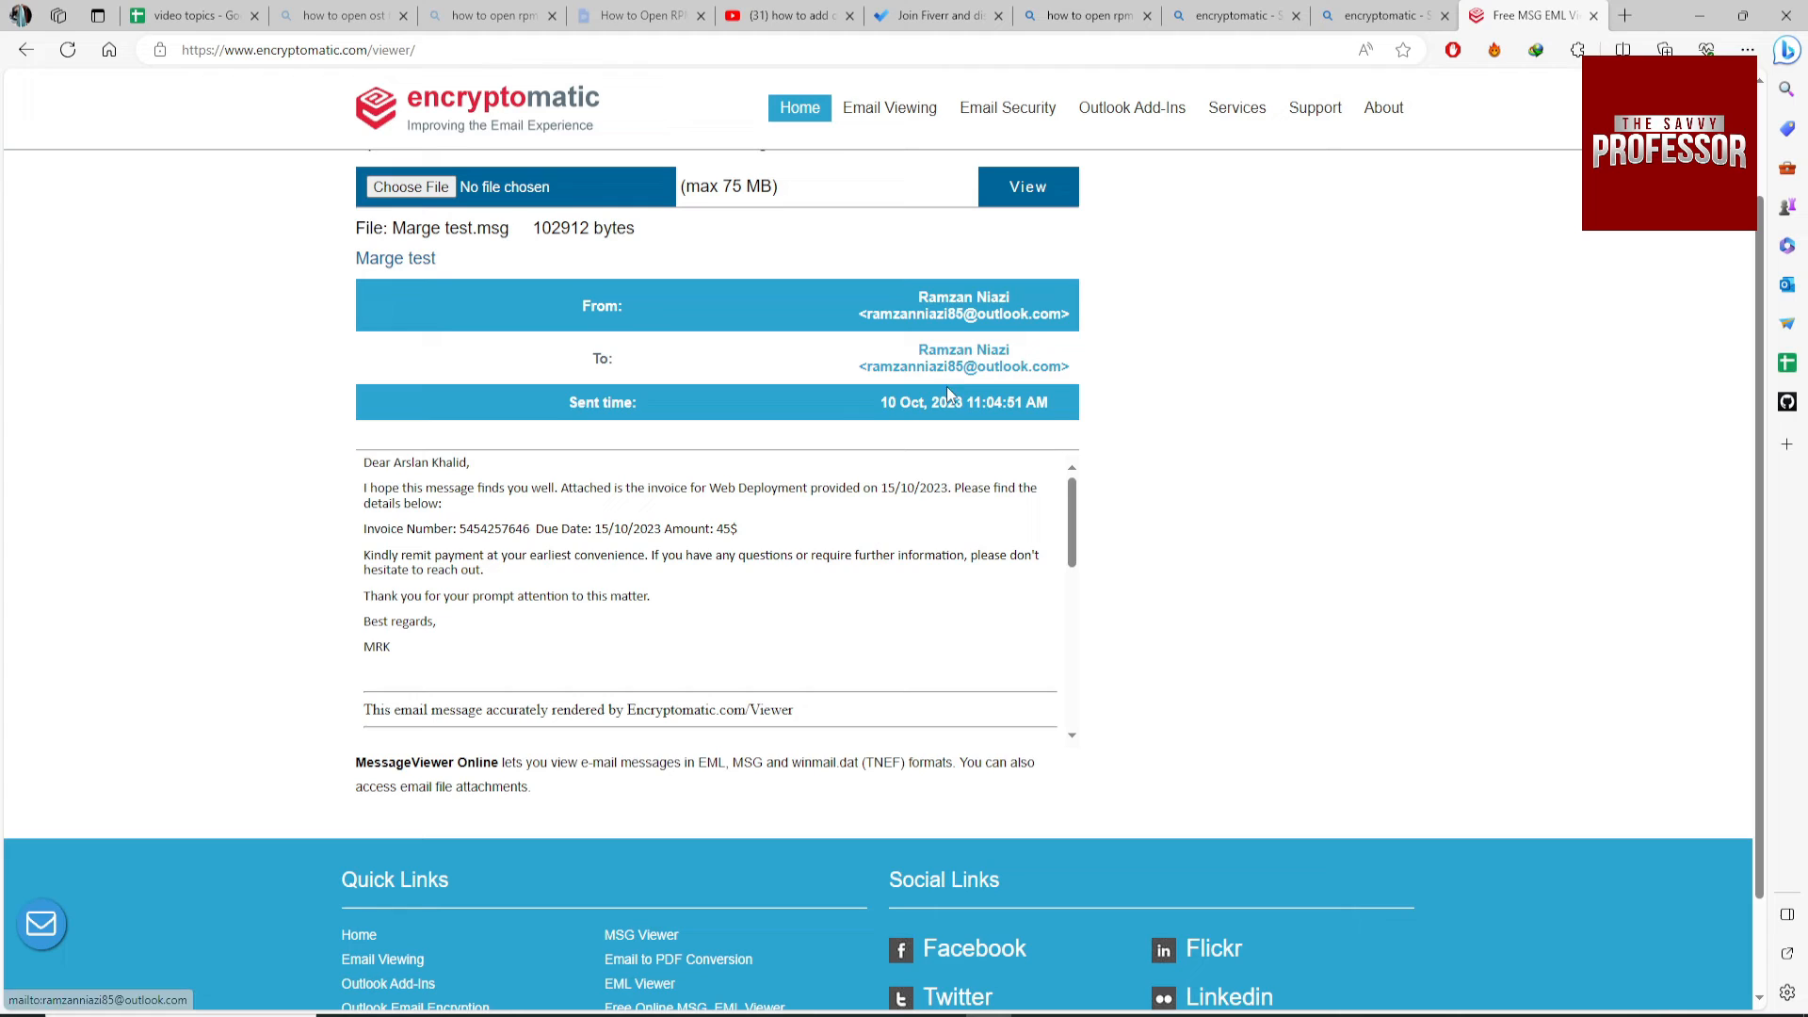
mouse_move(918, 450)
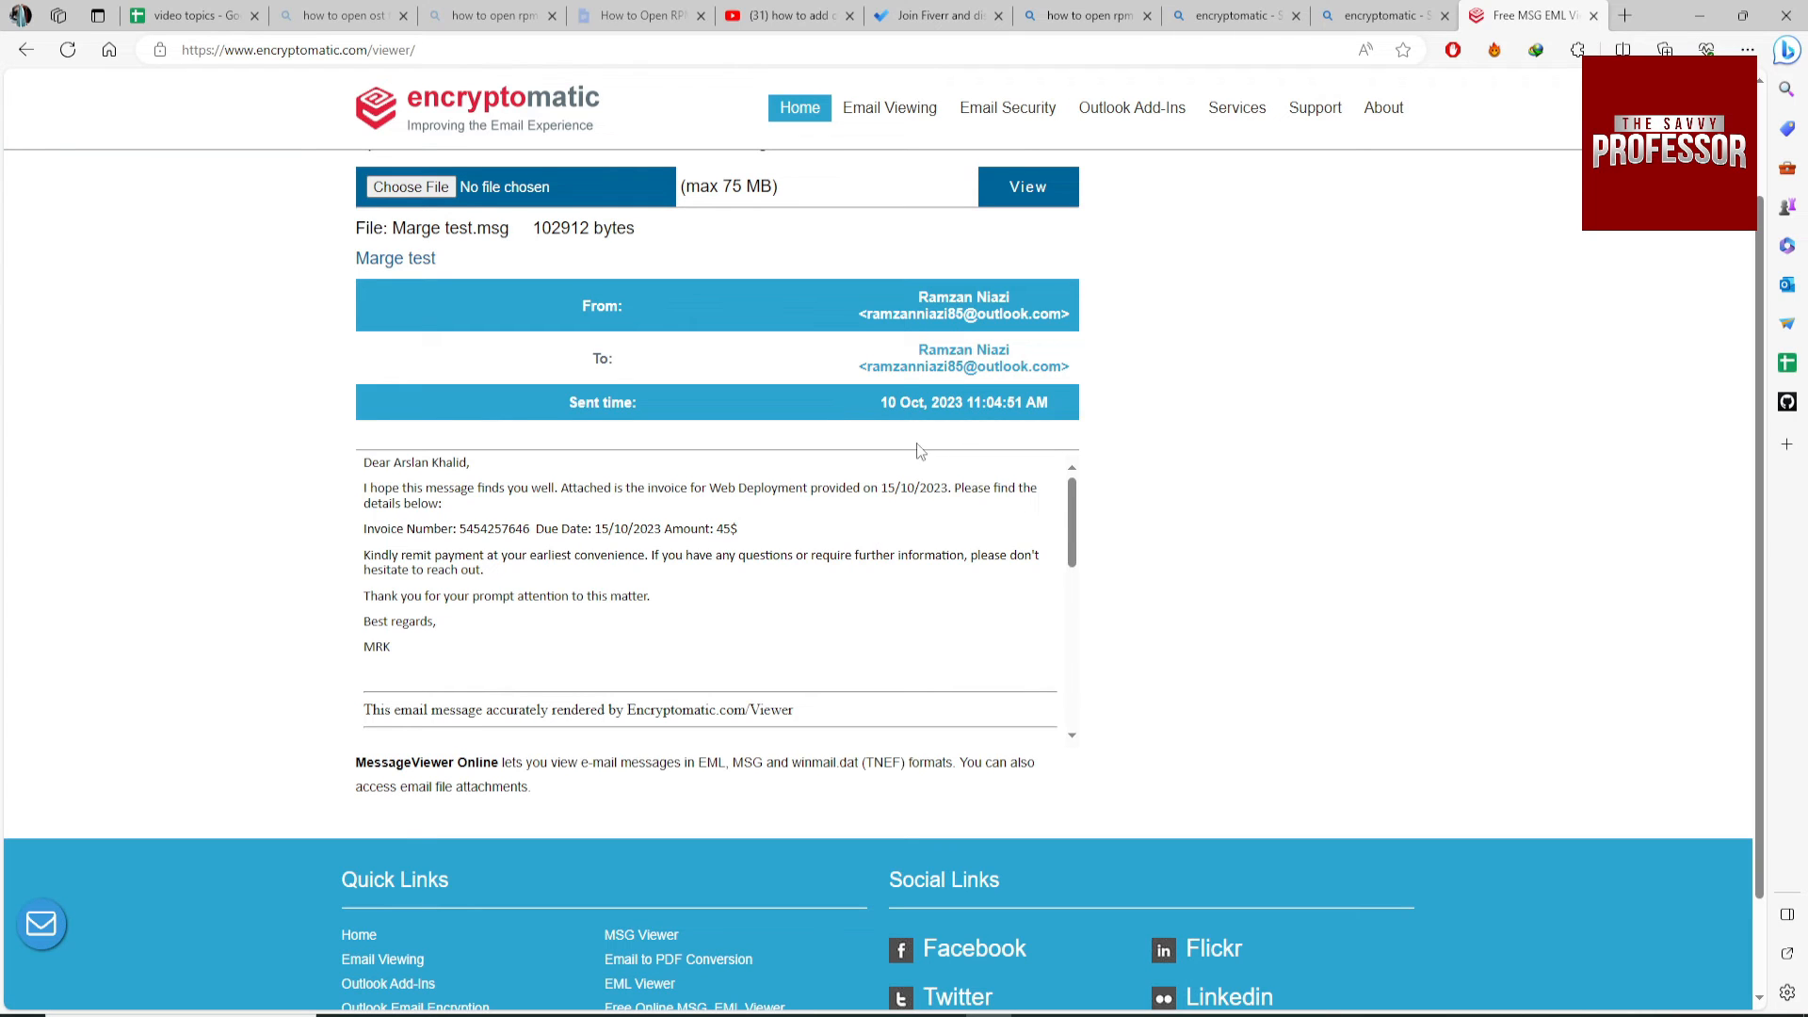
scroll("down", 3)
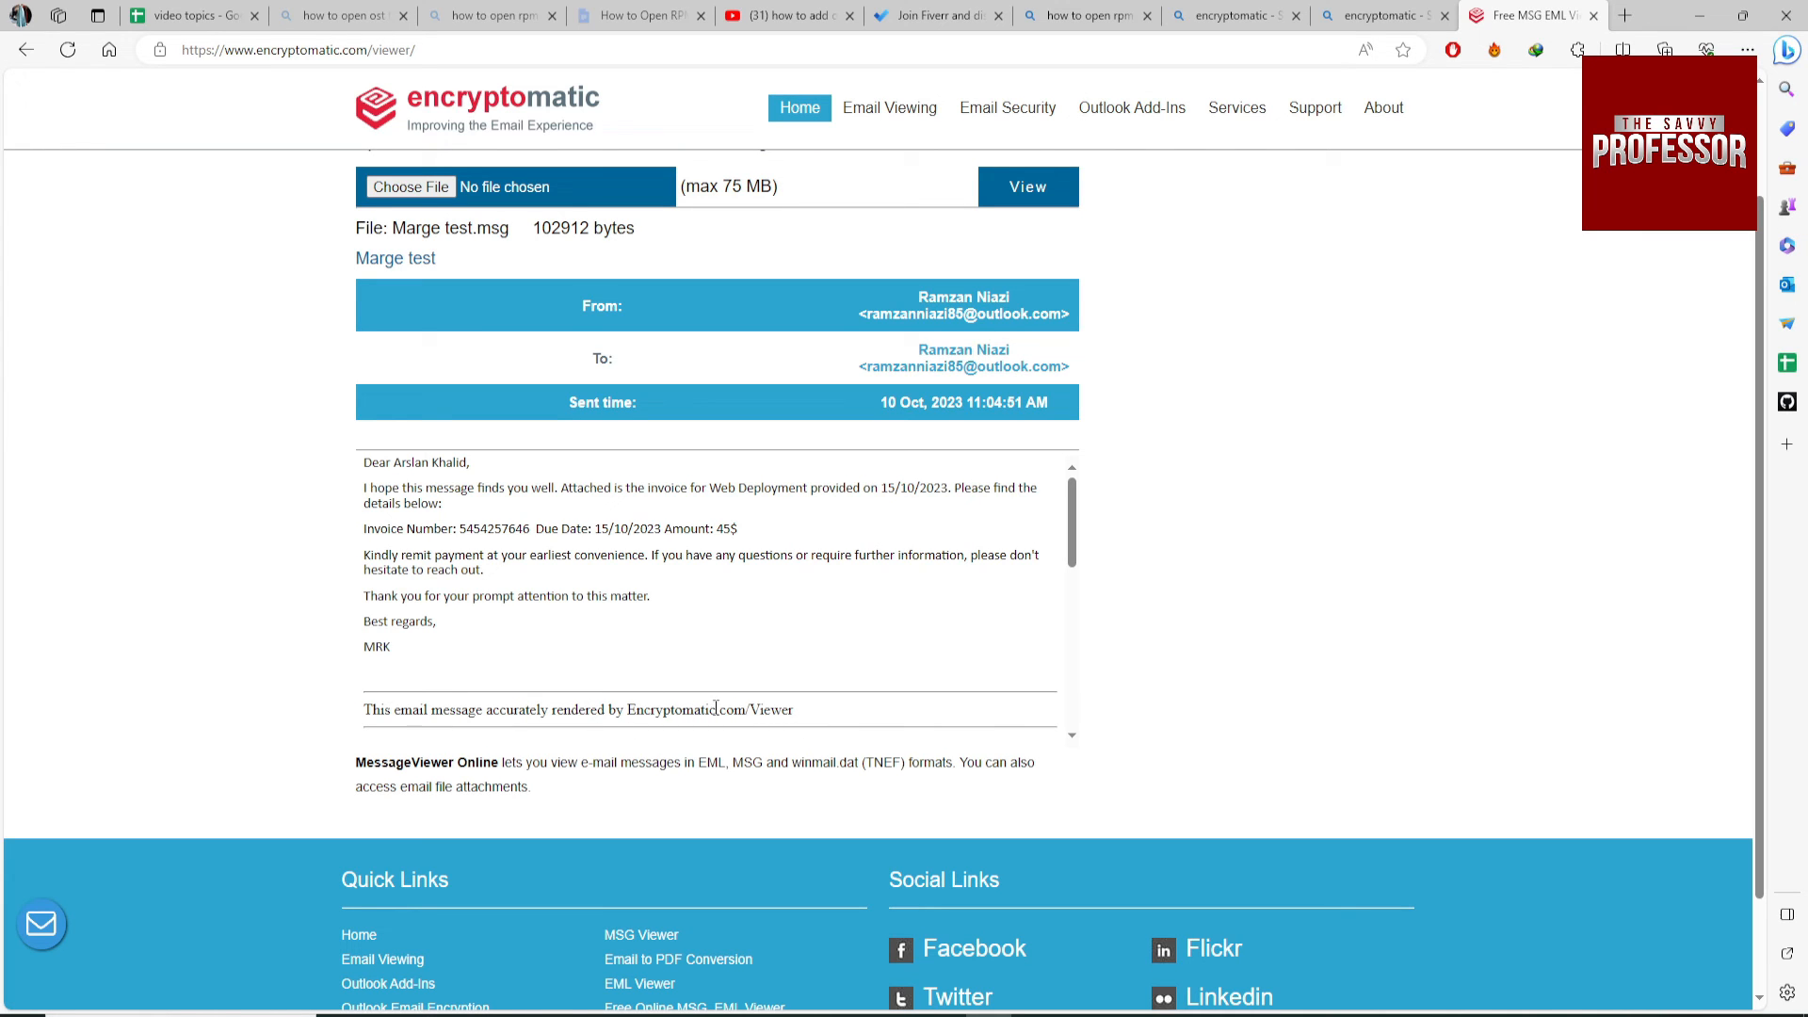
scroll("down", 3)
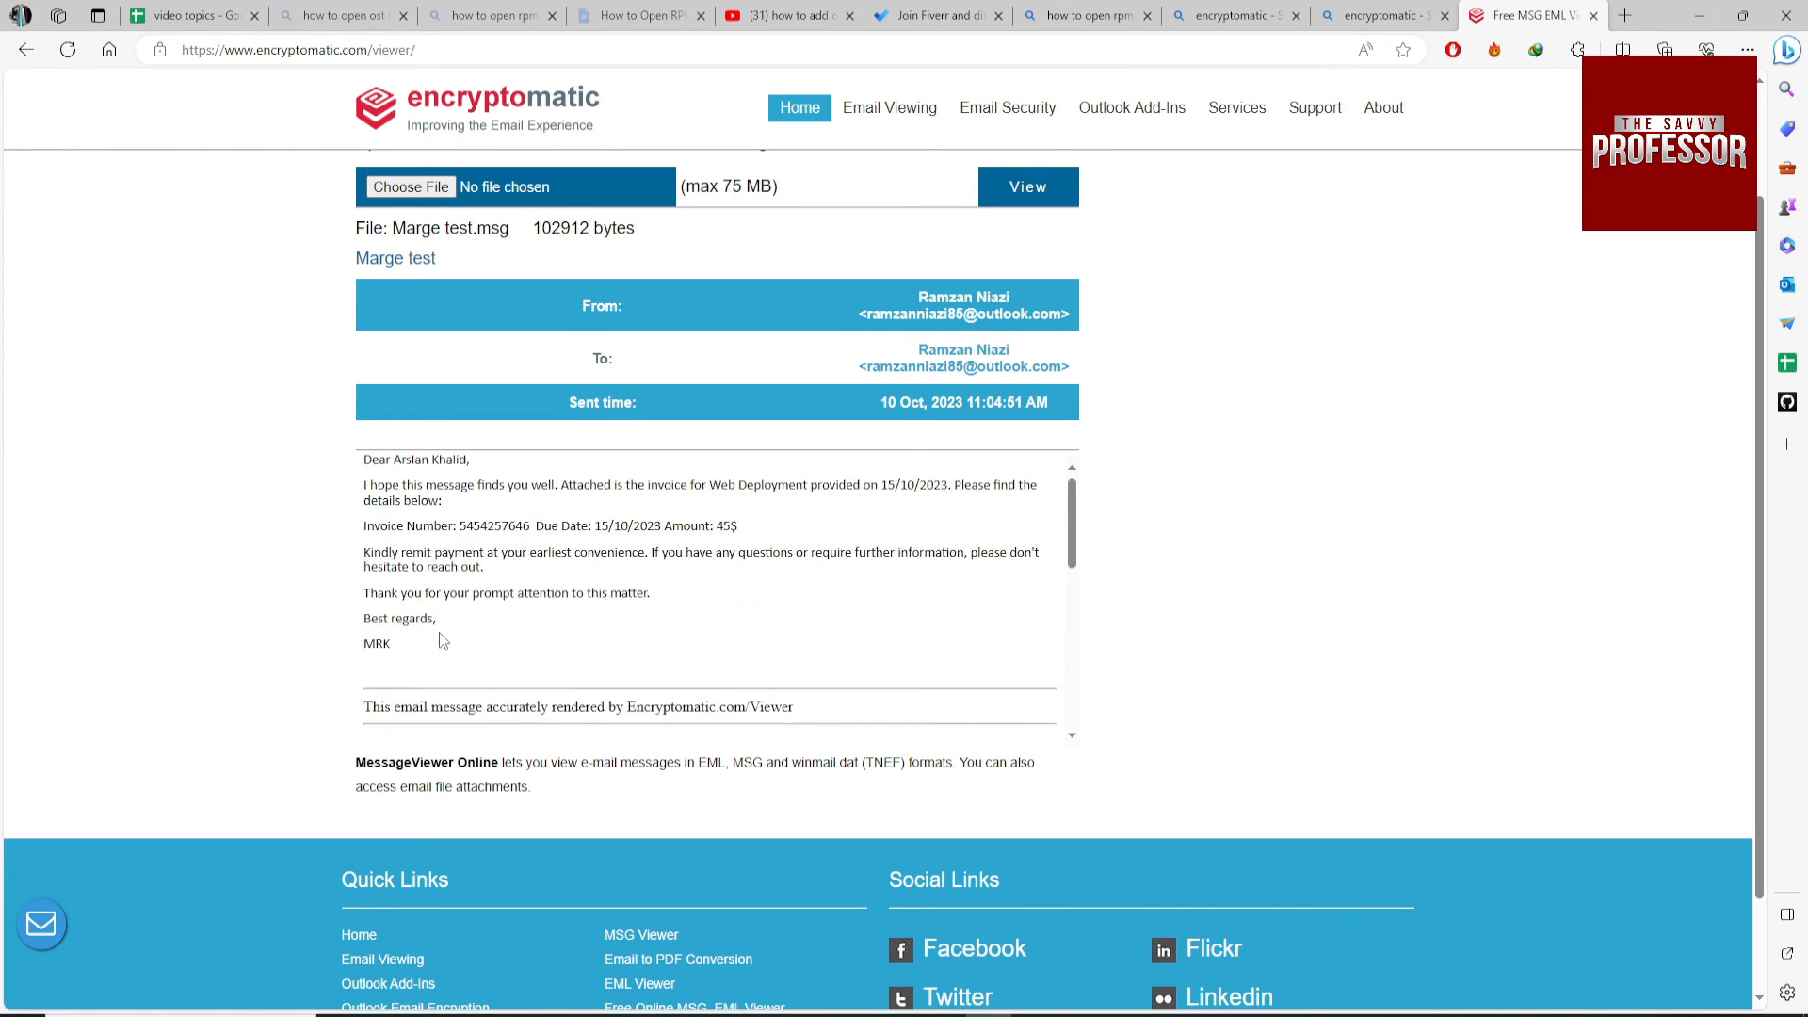